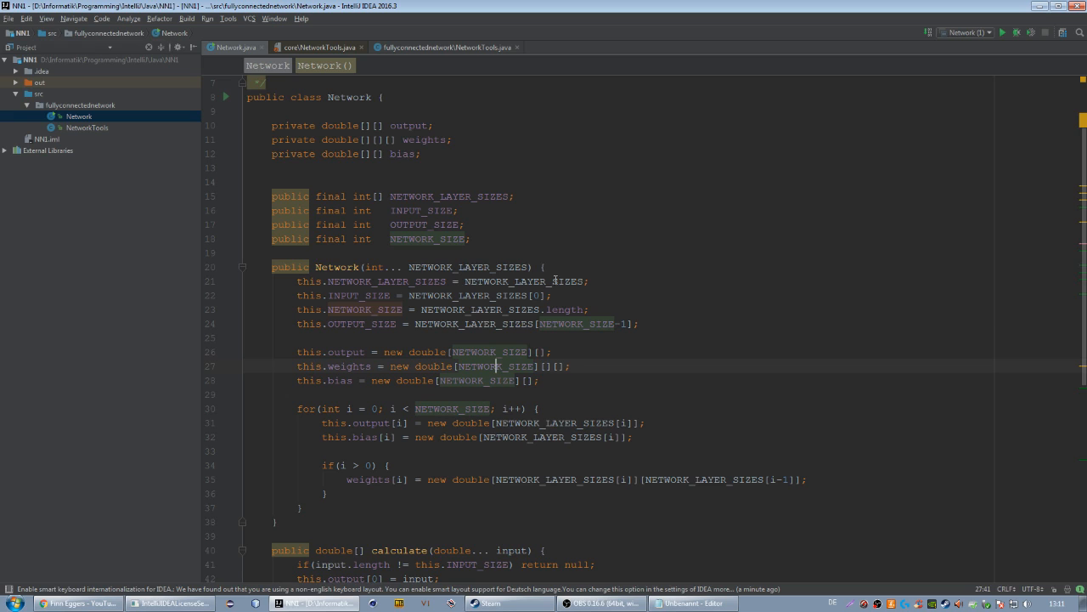
pyautogui.moveTo(442, 365)
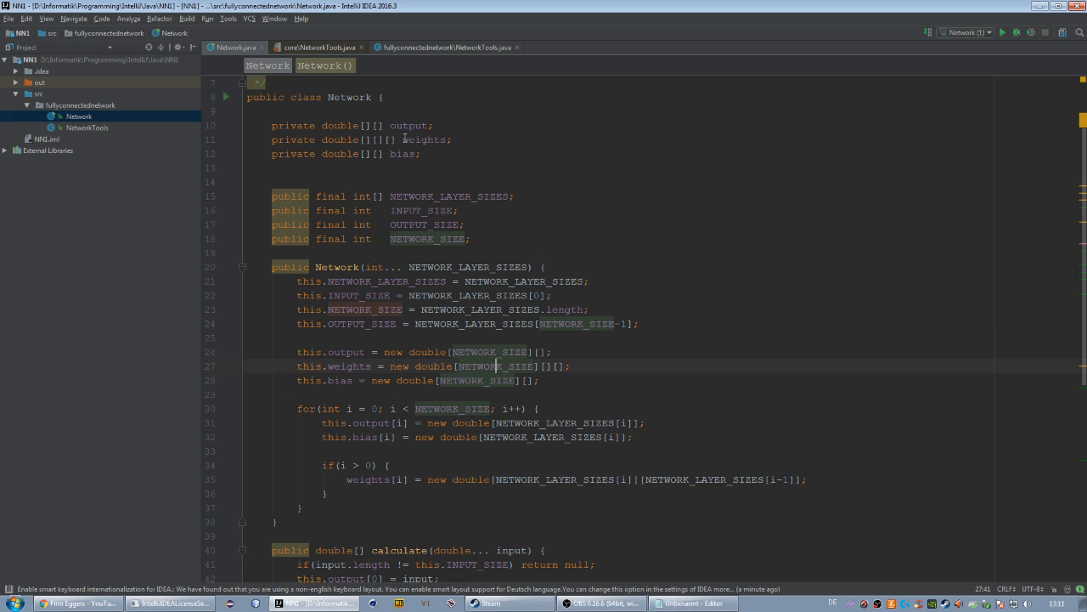
pyautogui.moveTo(663, 441)
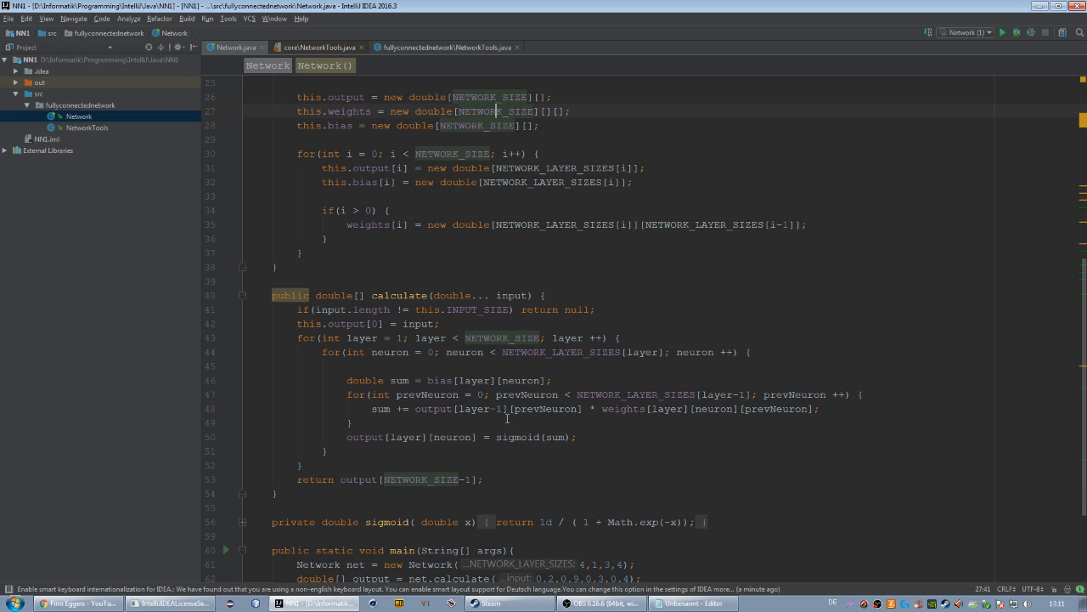
pyautogui.moveTo(623, 409)
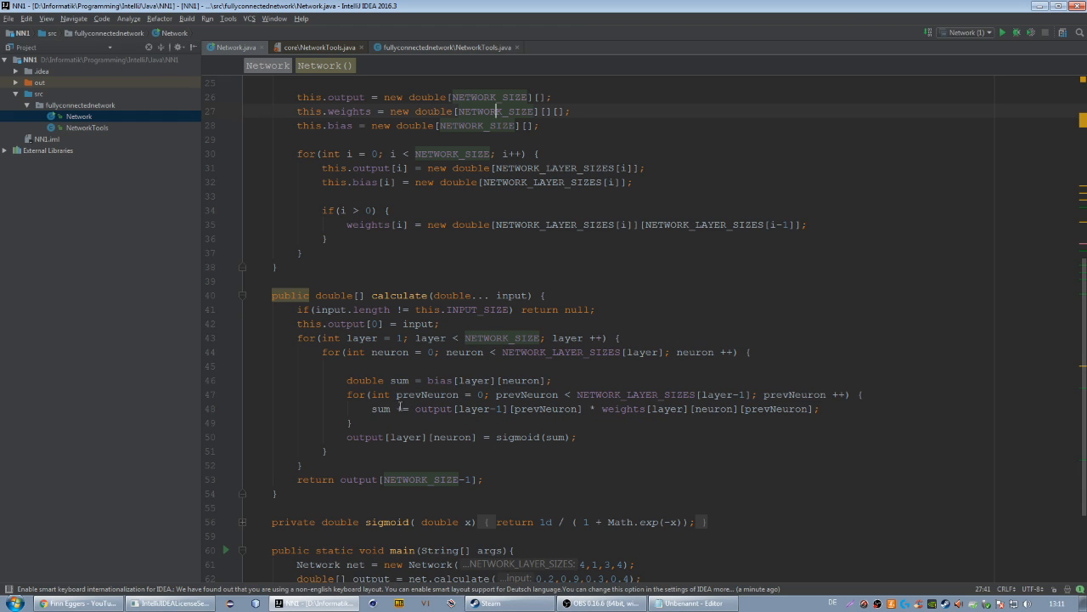
pyautogui.moveTo(553, 435)
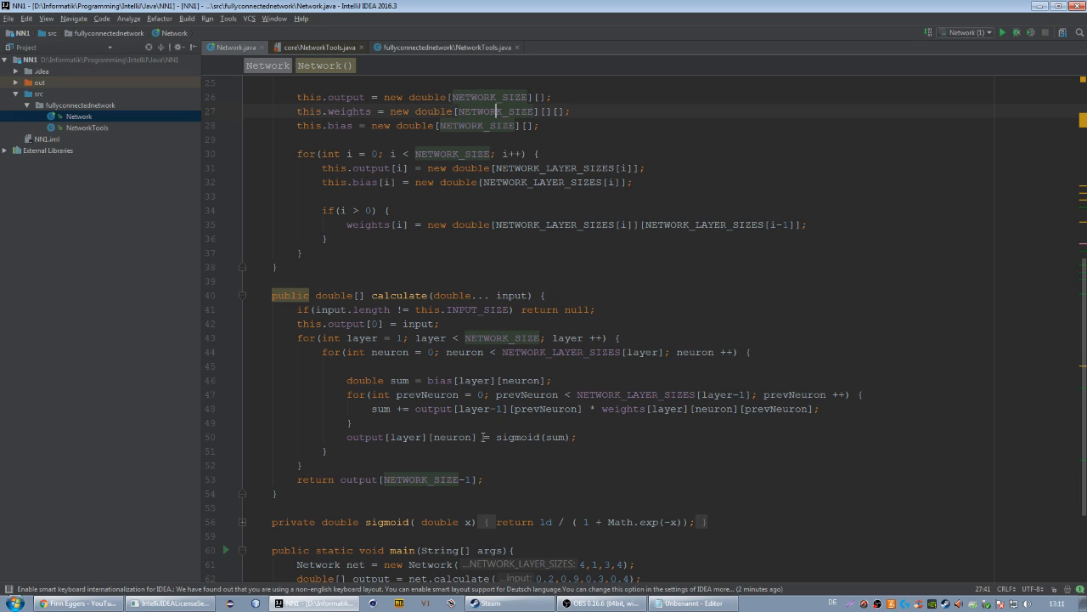
pyautogui.moveTo(479, 440)
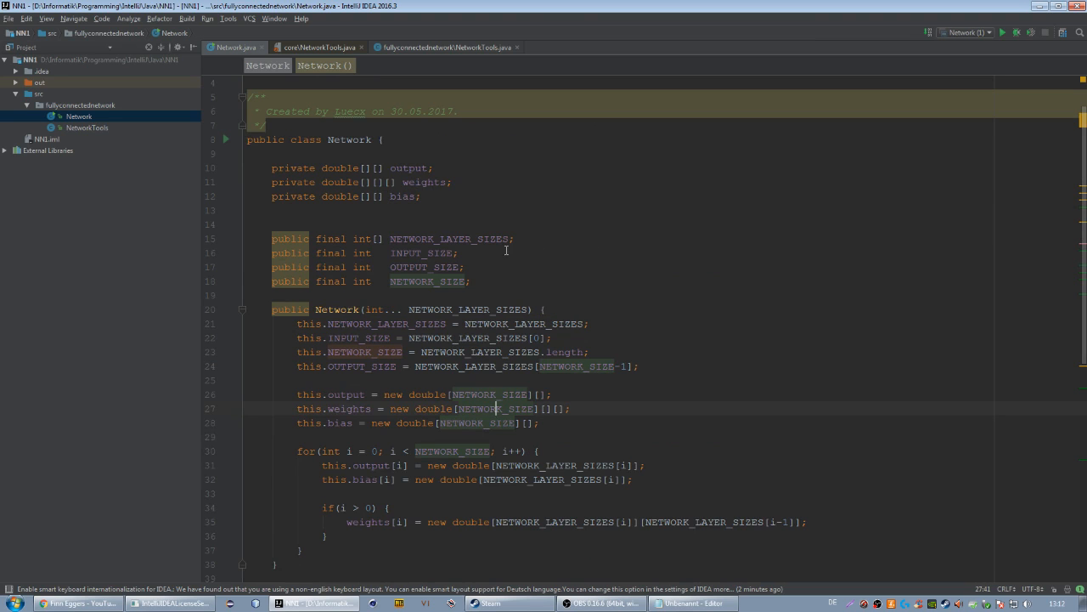
pyautogui.moveTo(114, 141)
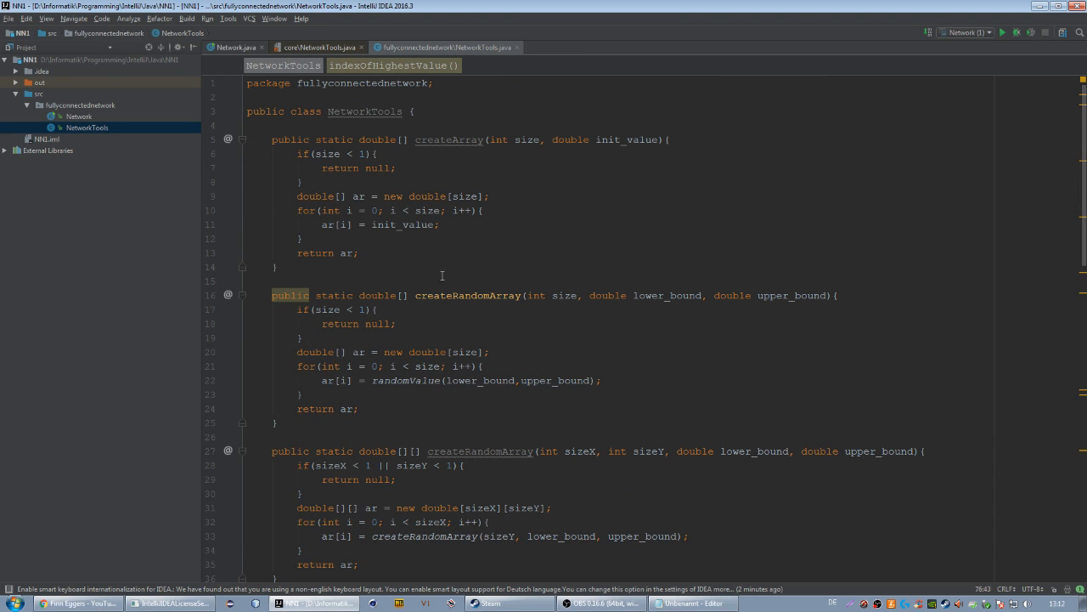
# Scroll through NetworkTools to the two-dimensional createRandomArray, randomValue and randomValues helpers.
pyautogui.scroll(-3)
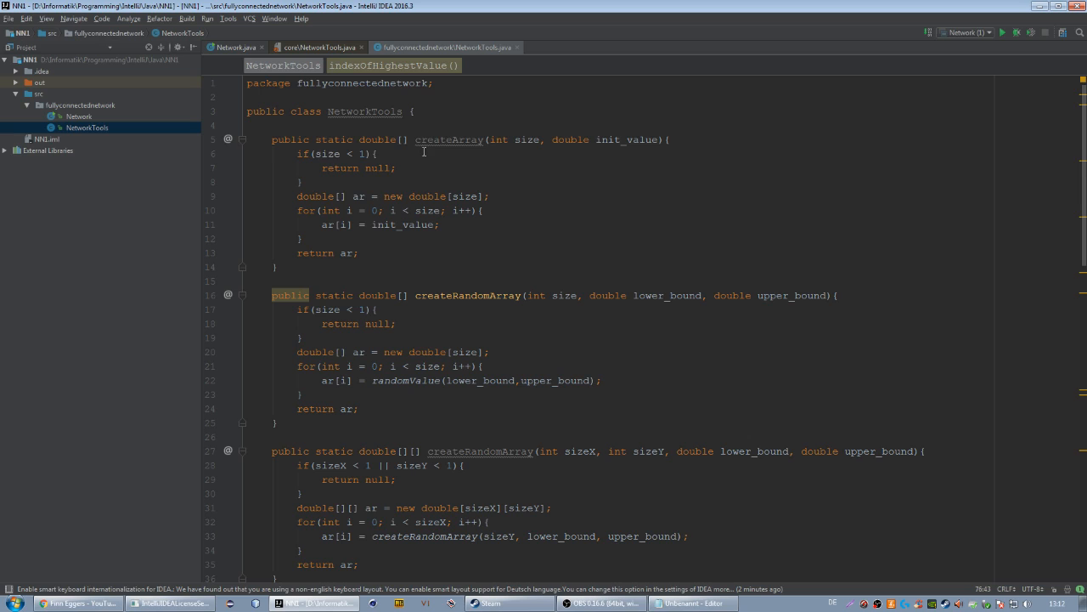
pyautogui.doubleClick(449, 139)
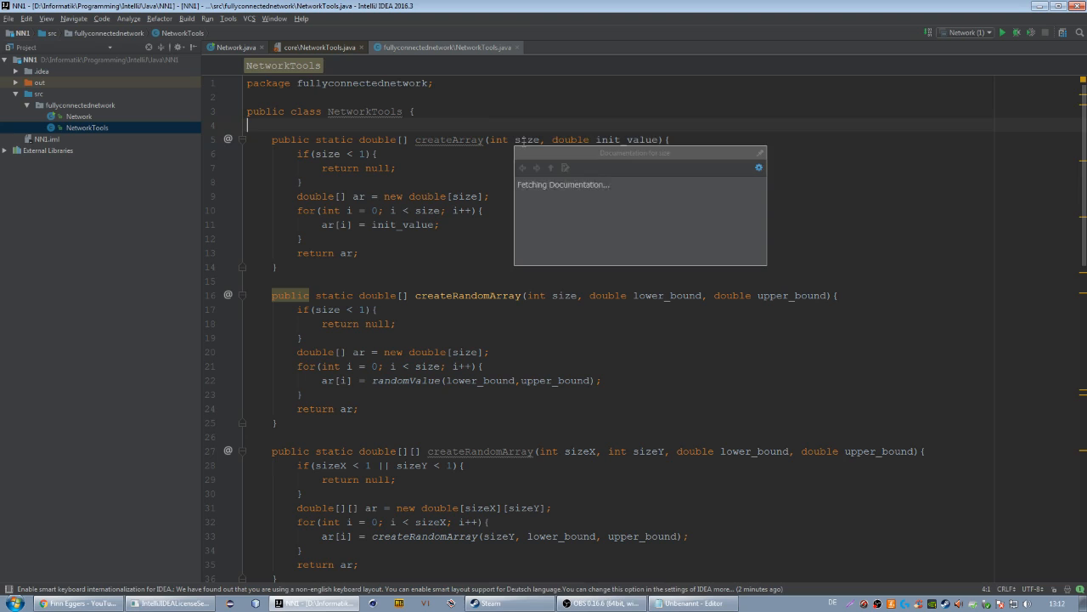
pyautogui.moveTo(624, 139)
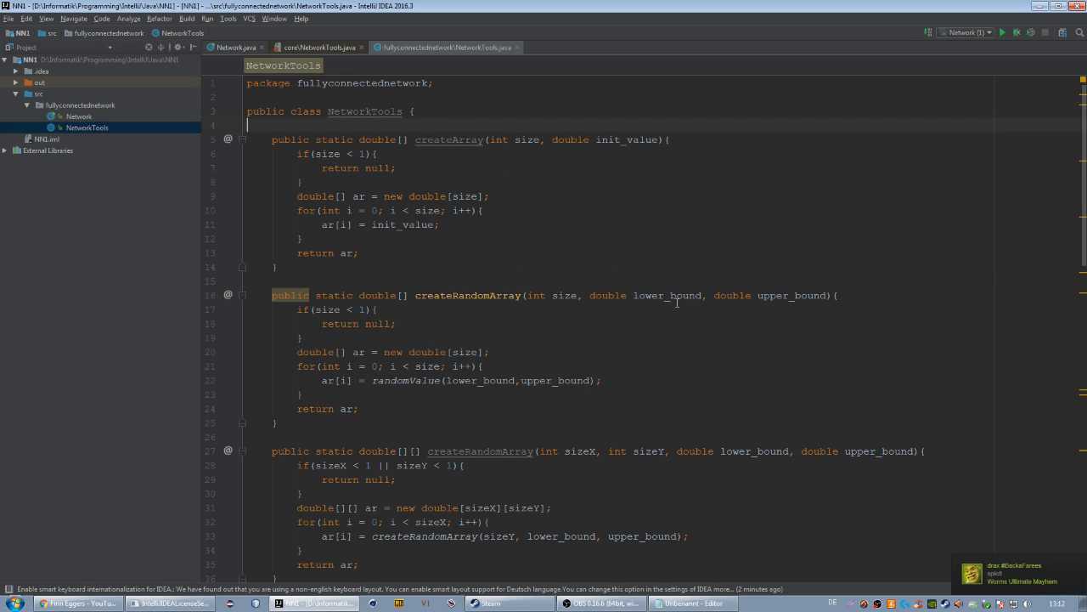
pyautogui.moveTo(466, 303)
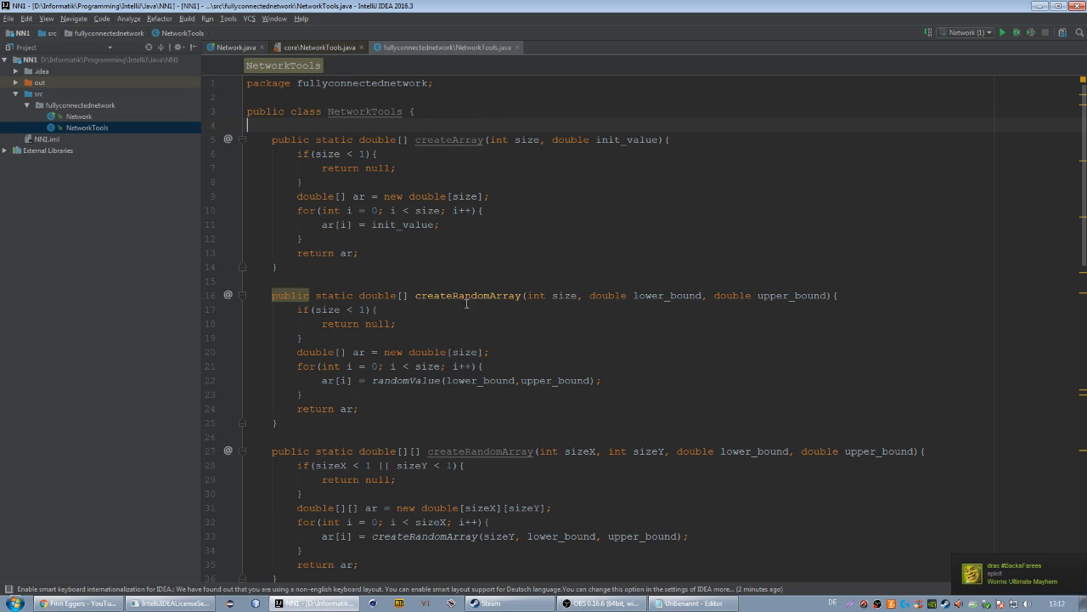
pyautogui.moveTo(626, 300)
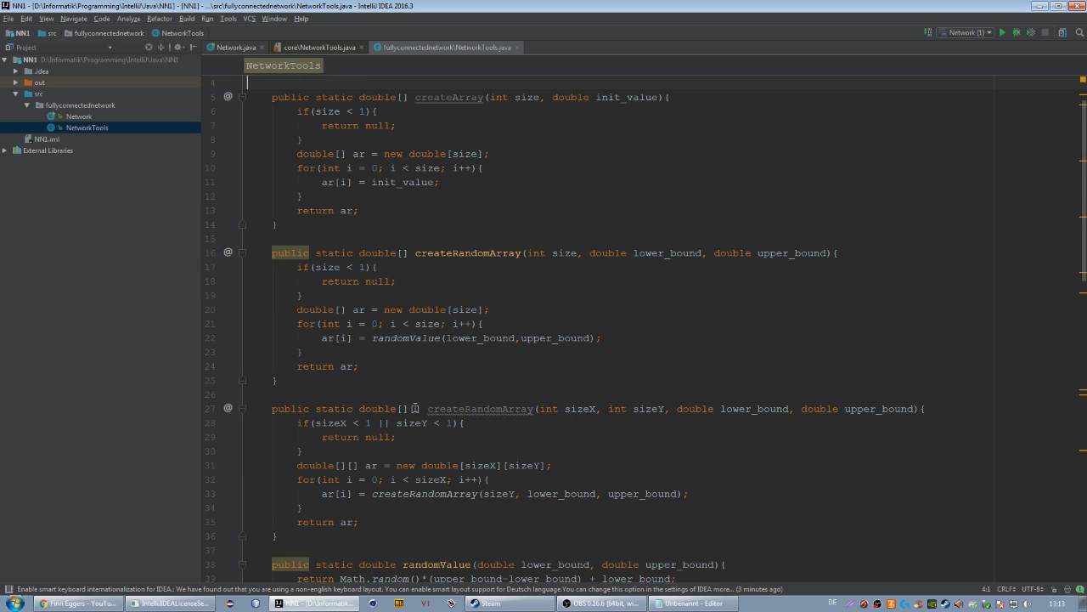
pyautogui.doubleClick(408, 409)
pyautogui.write('[]')
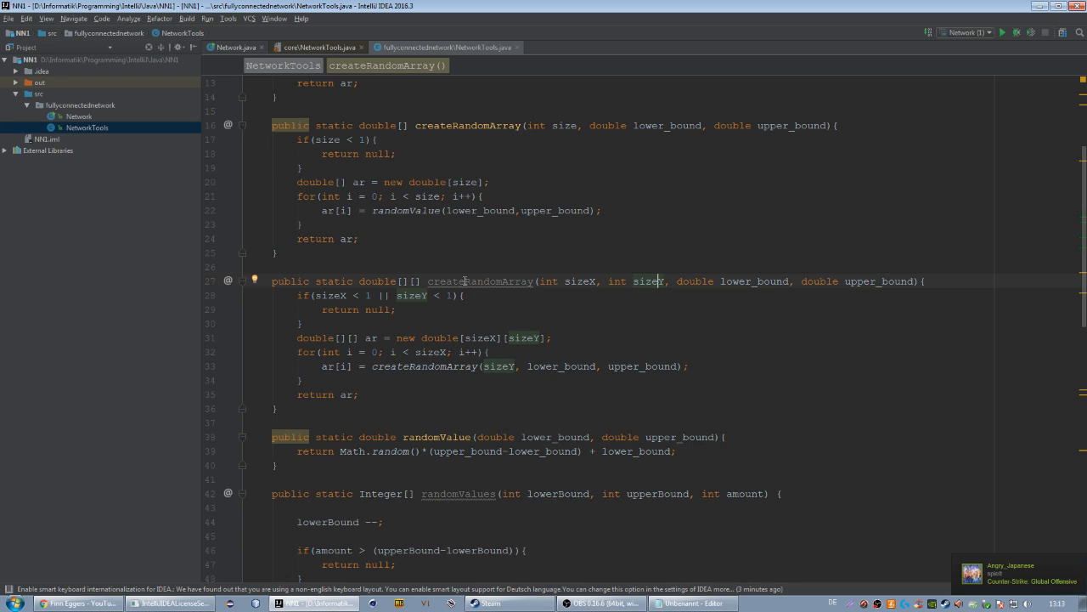
pyautogui.moveTo(549, 438)
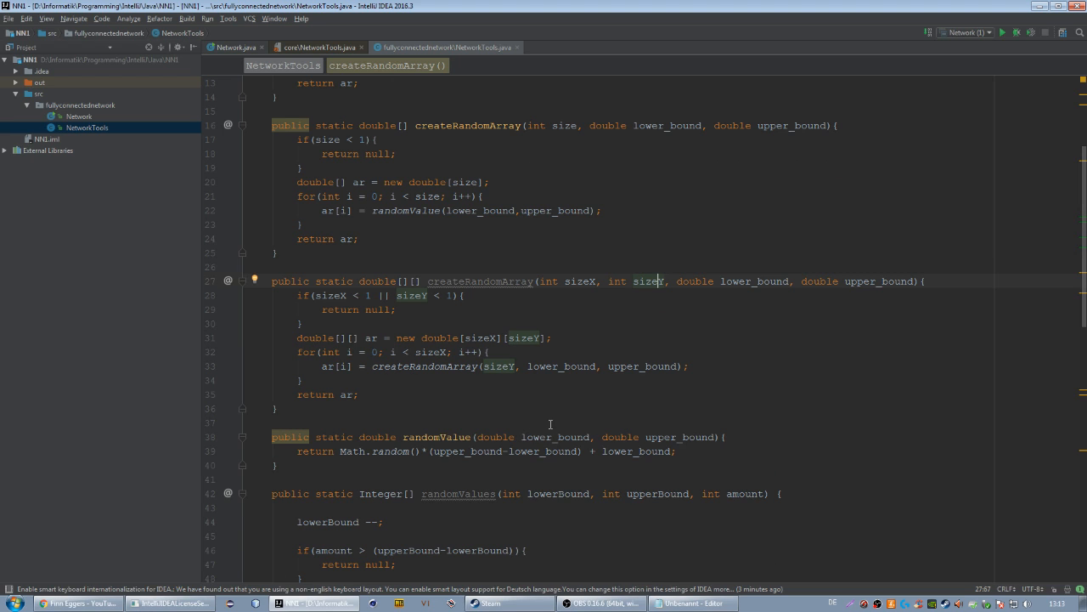
pyautogui.scroll(-3)
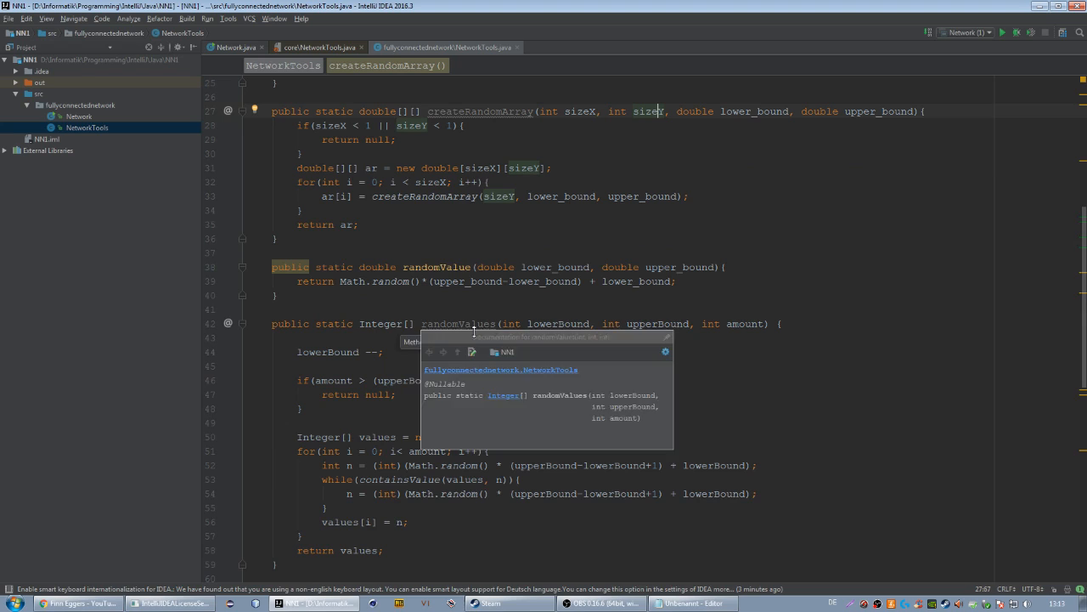
pyautogui.click(578, 359)
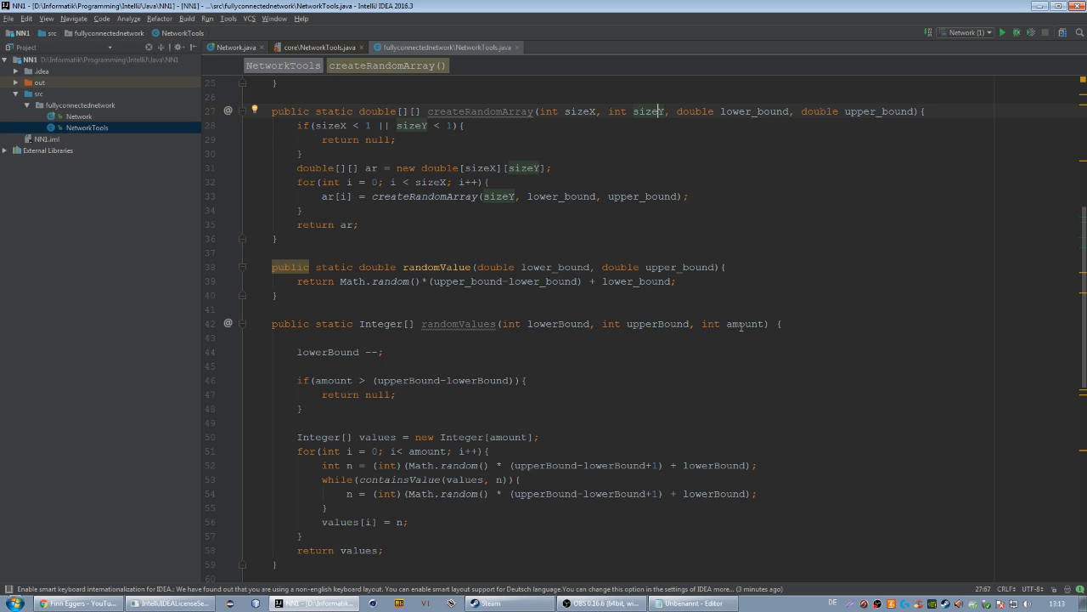
pyautogui.moveTo(746, 329)
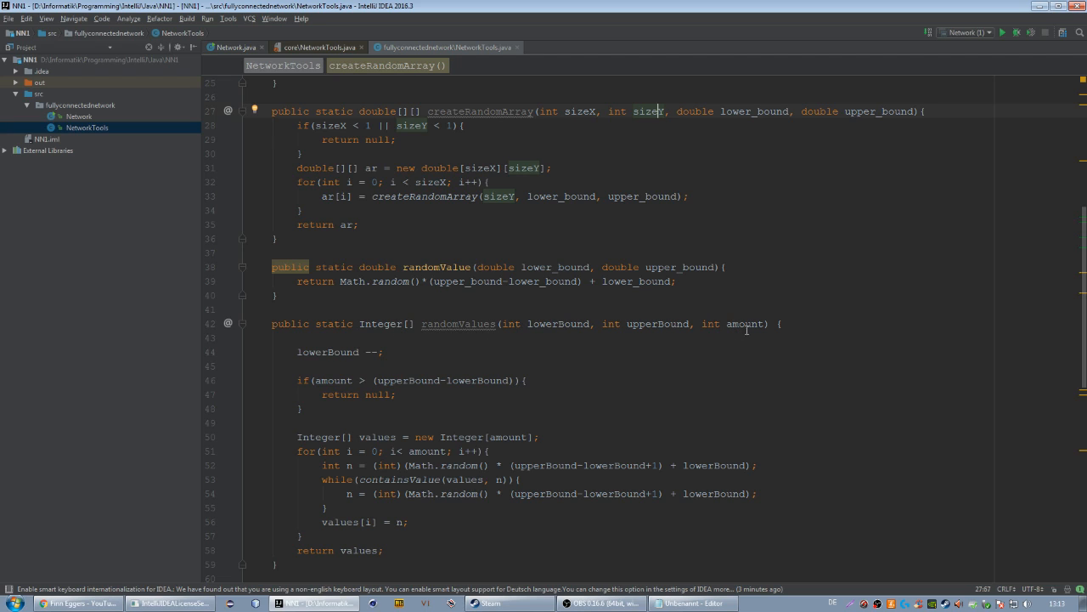
pyautogui.moveTo(470, 334)
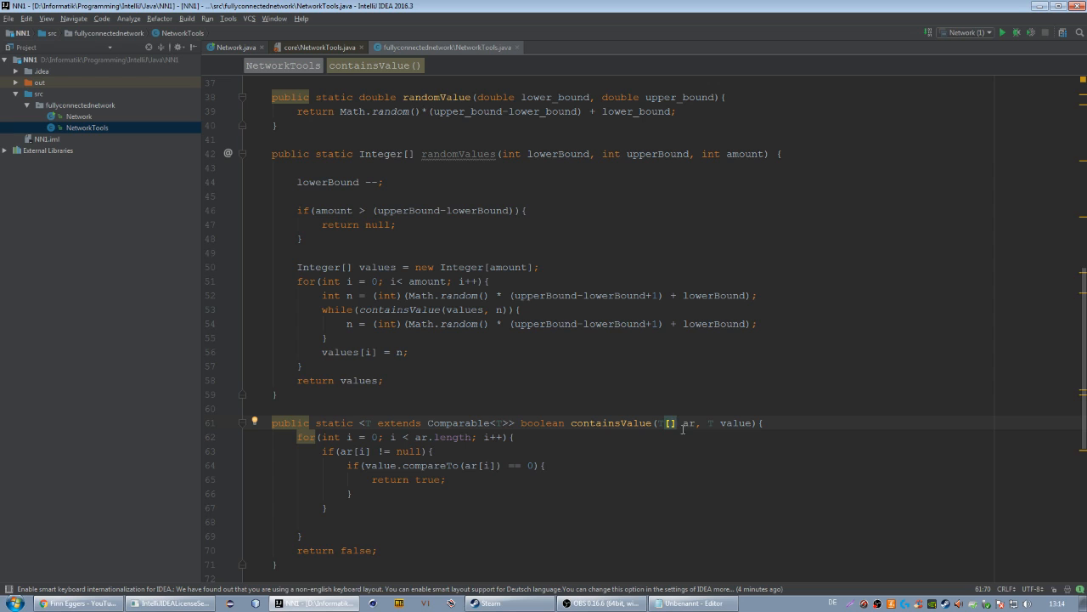
pyautogui.moveTo(709, 427)
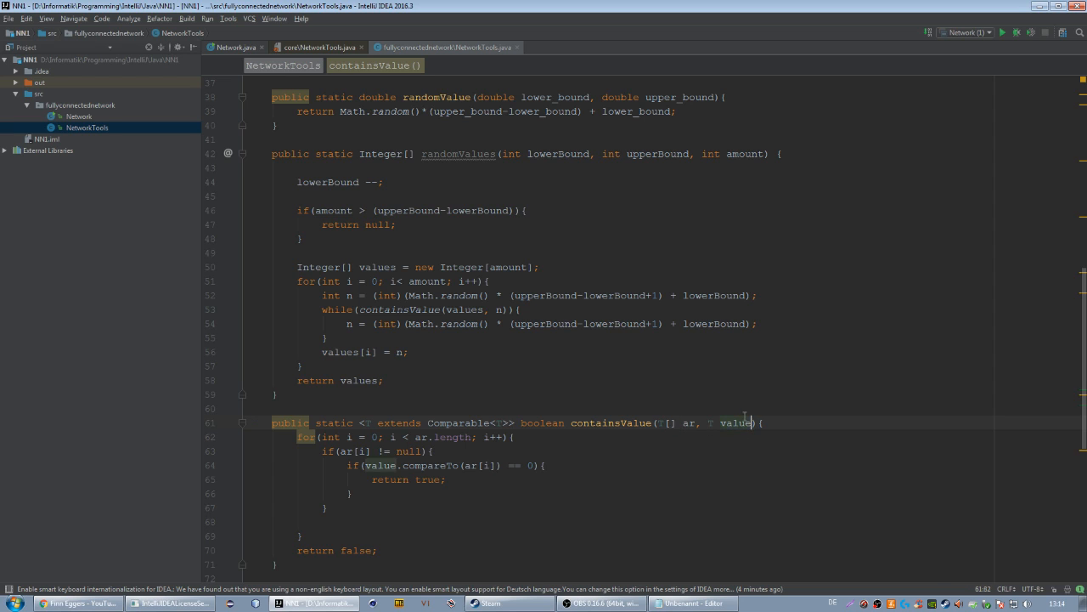
# Delete the trailing blank lines below indexOfHighestValue at the end of NetworkTools.
pyautogui.doubleClick(736, 338)
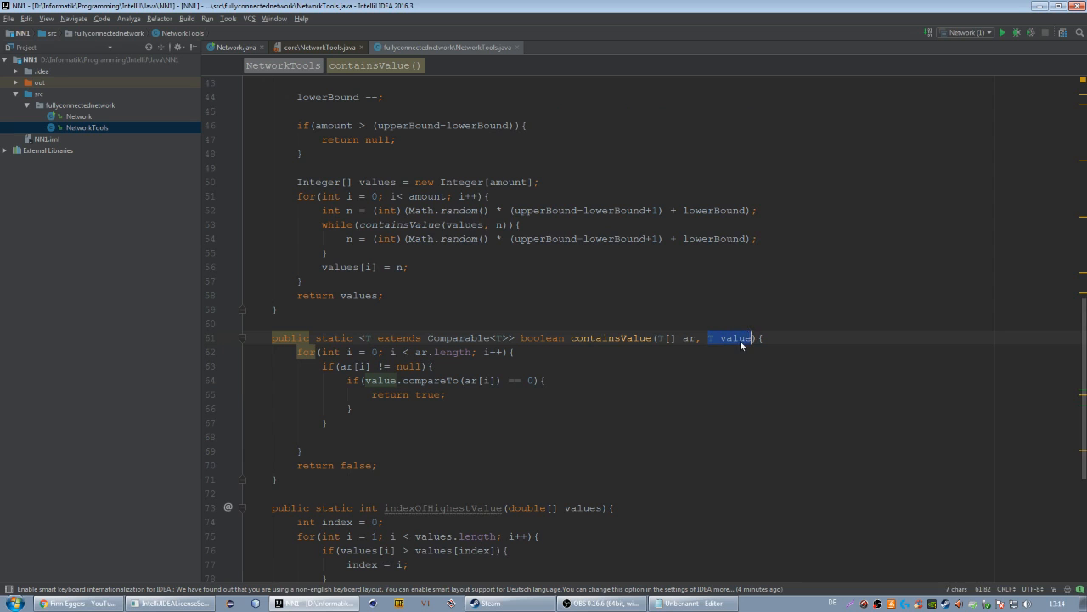
pyautogui.click(735, 337)
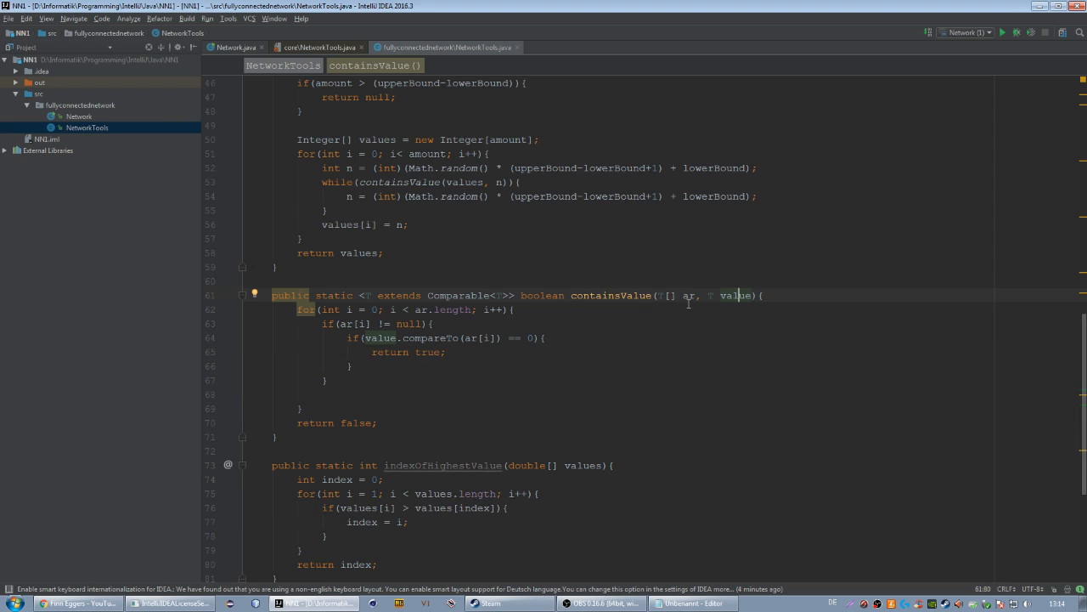
pyautogui.moveTo(478, 397)
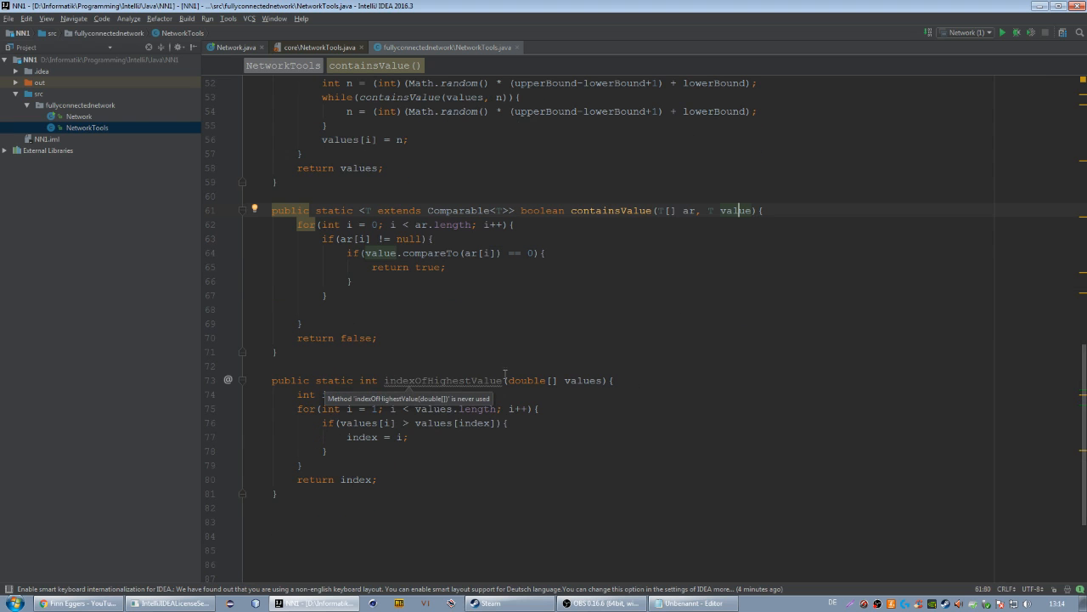
pyautogui.scroll(-3)
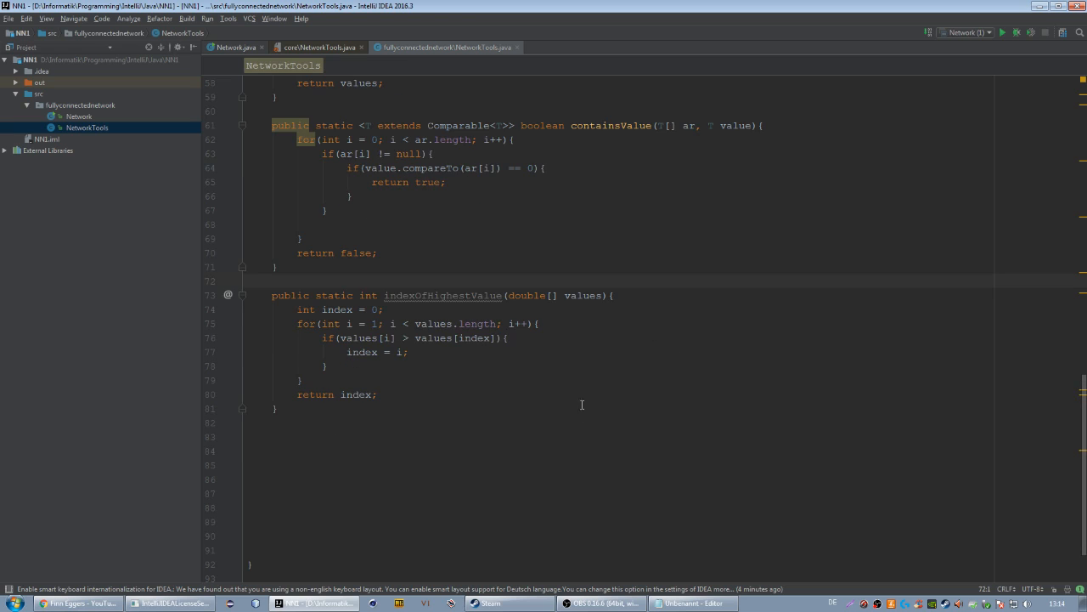
pyautogui.moveTo(354, 480)
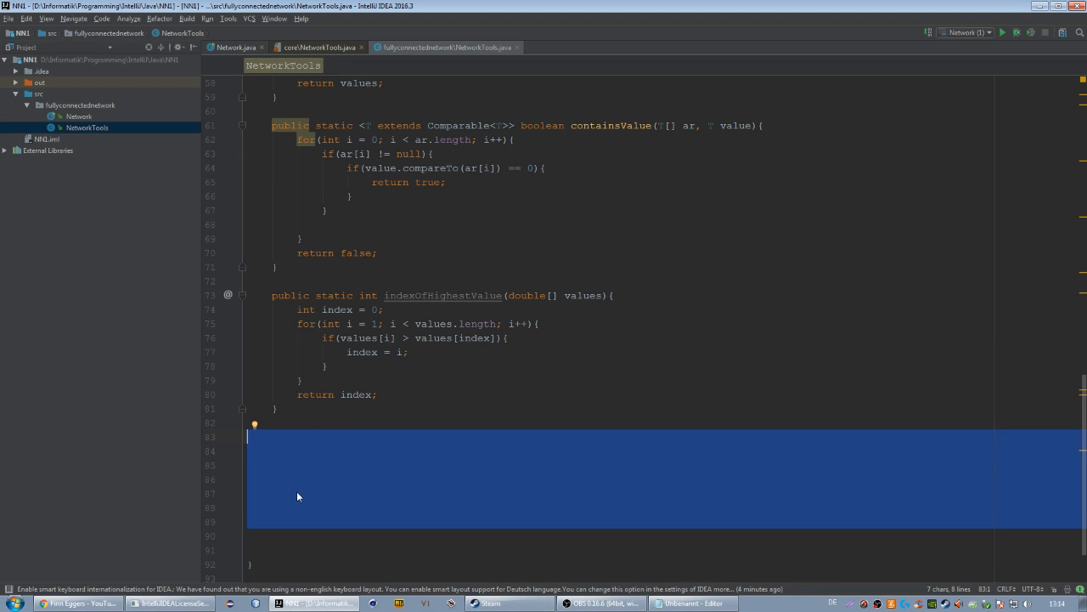
pyautogui.scroll(-3)
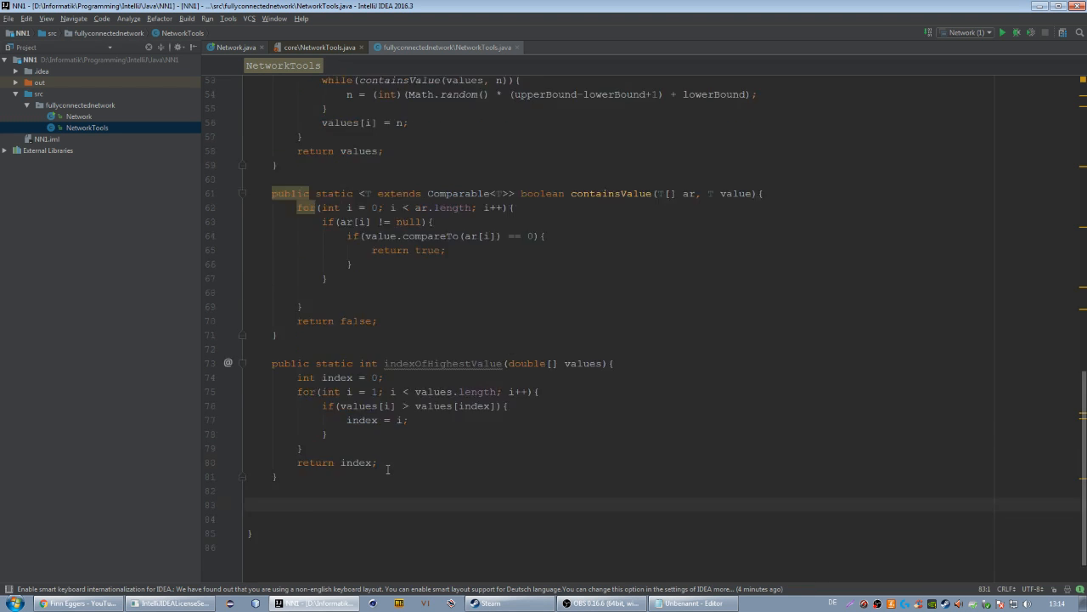
pyautogui.scroll(3)
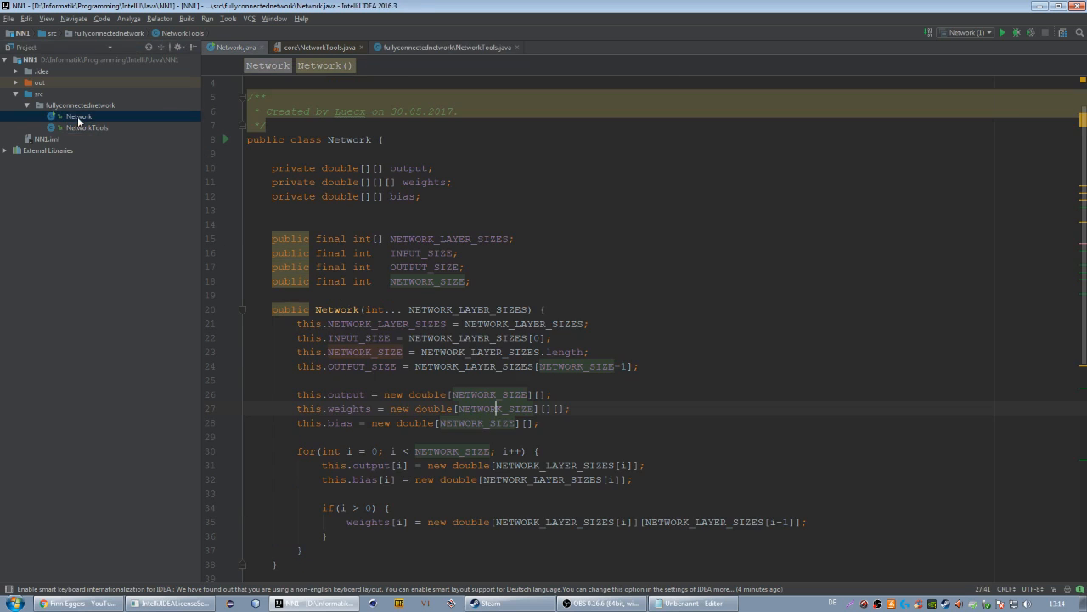
# Replace the copied bias allocation with NetworkTools.createRandomArray(NETWORK_LAYER_SIZES[i], 0.3, 0.7).
pyautogui.scroll(-3)
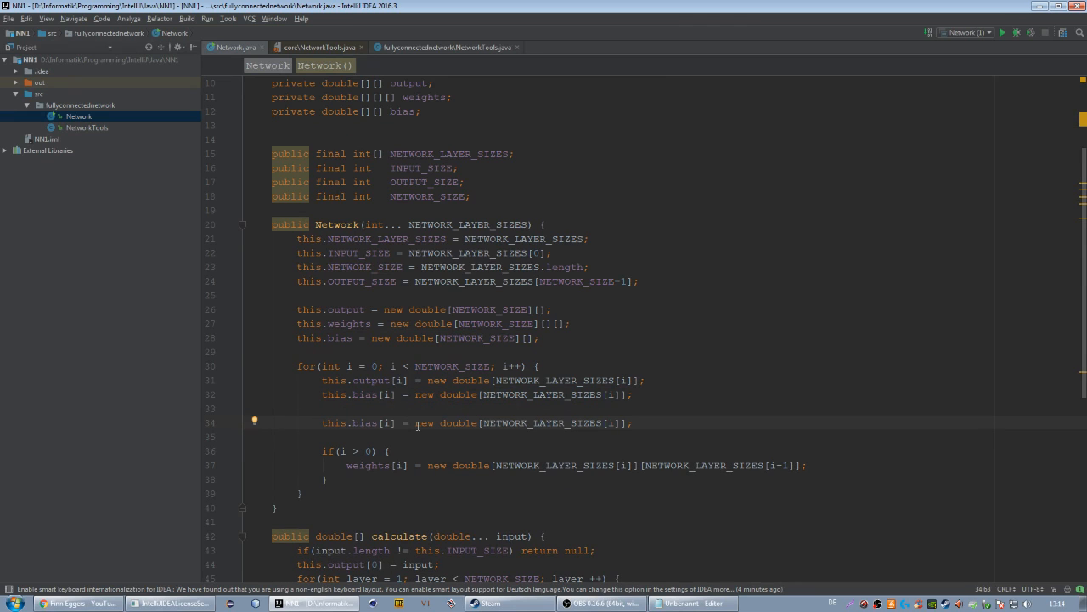
pyautogui.moveTo(416, 424); pyautogui.dragTo(620, 423)
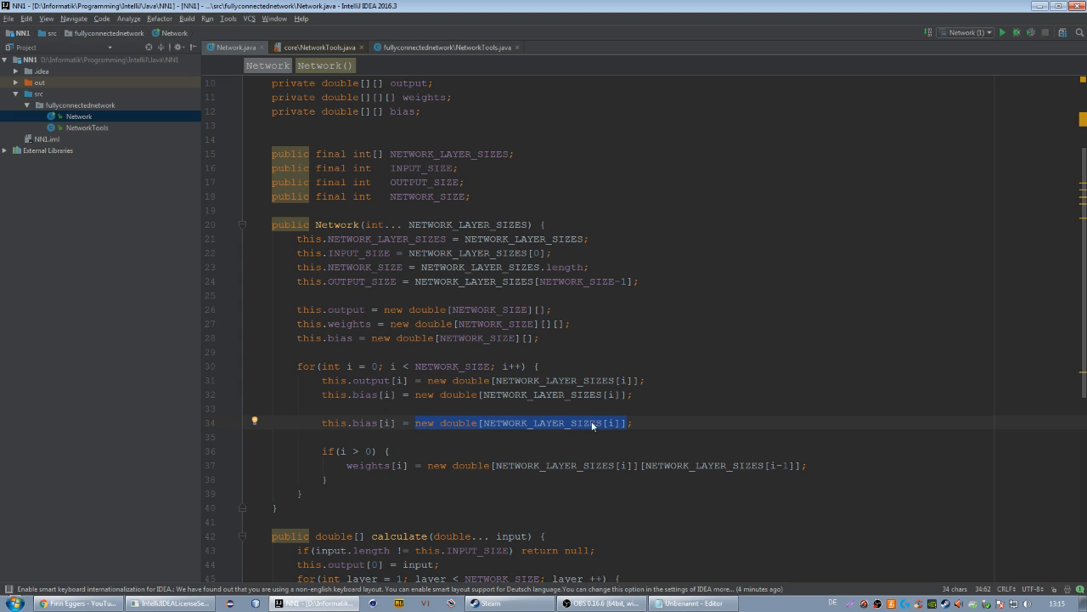
pyautogui.write('Net;')
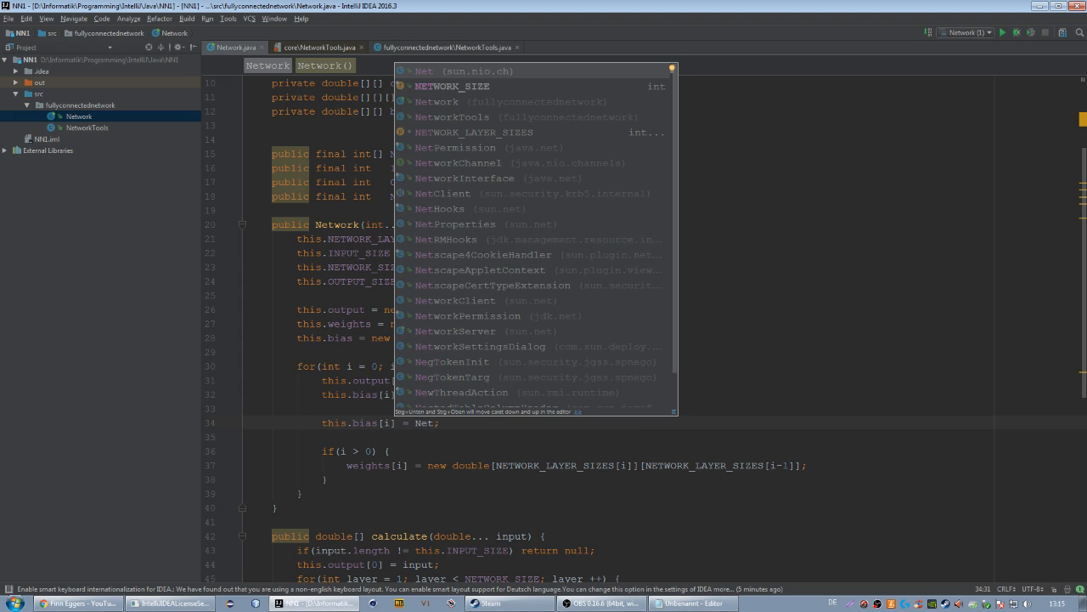
pyautogui.write('NetworkTools.createArray(')
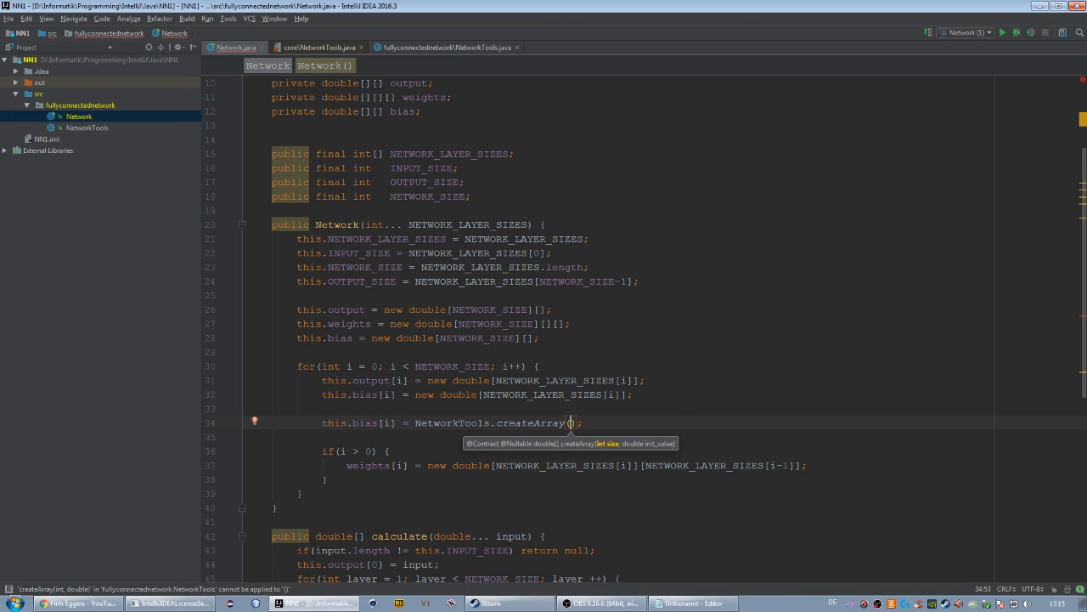
pyautogui.write('NETWORK_LAYER_SIZES')
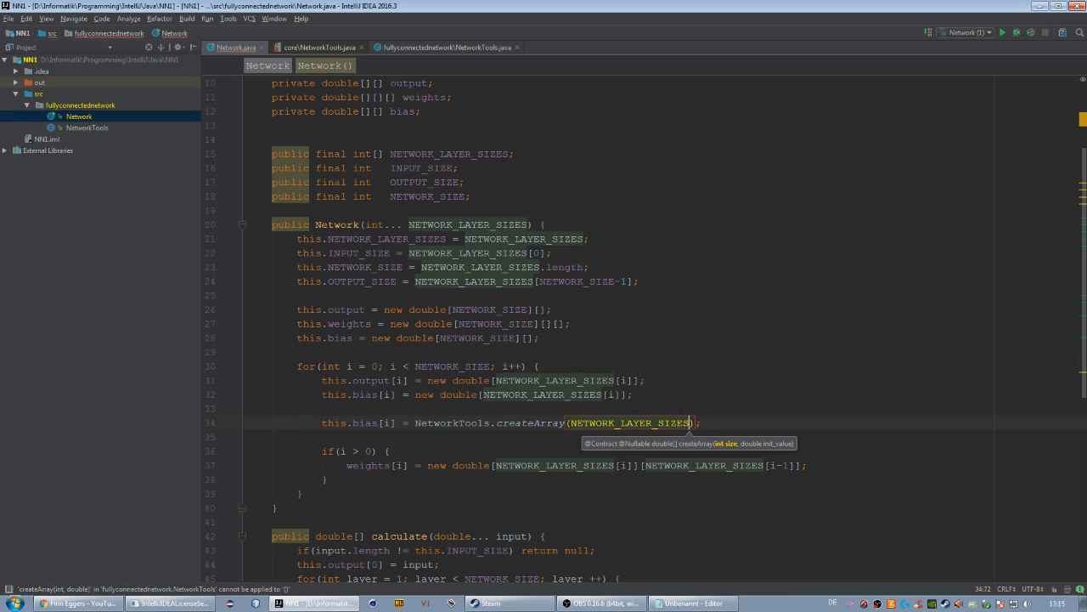
pyautogui.write(',')
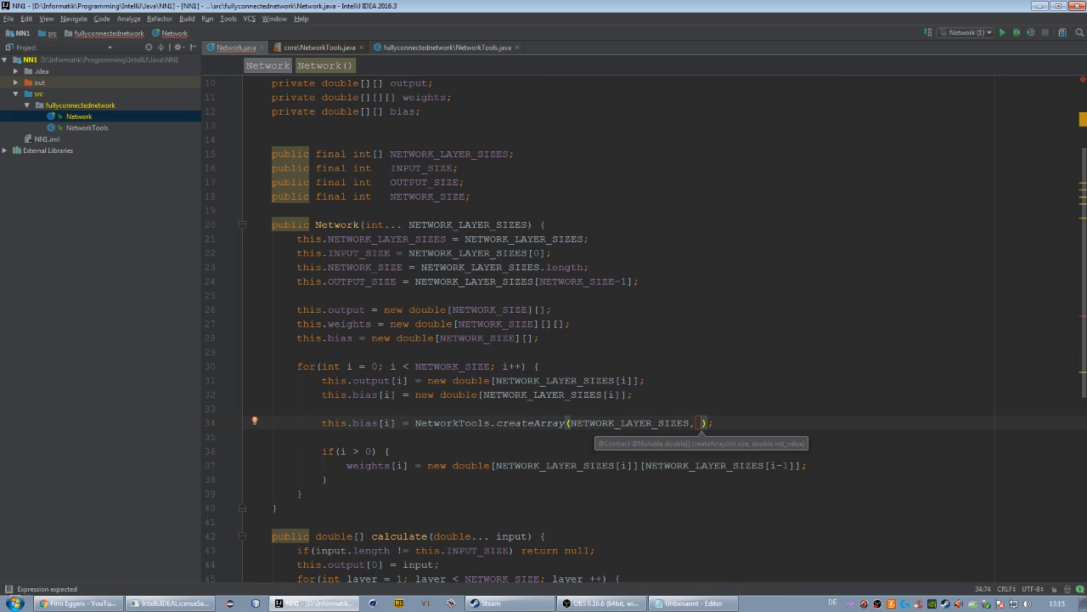
pyautogui.write('0.3,0.')
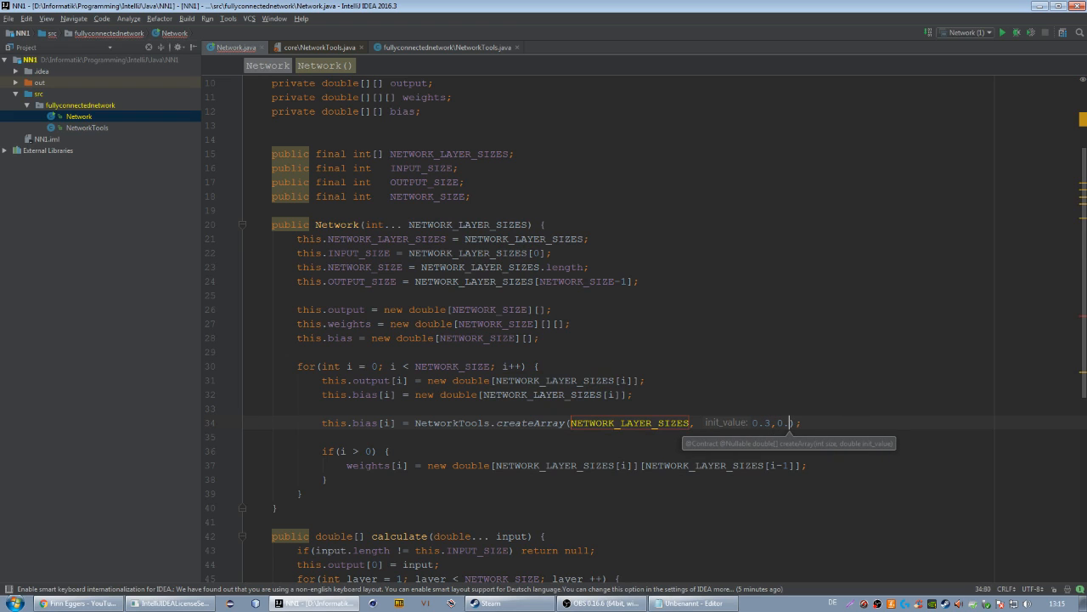
pyautogui.write('7')
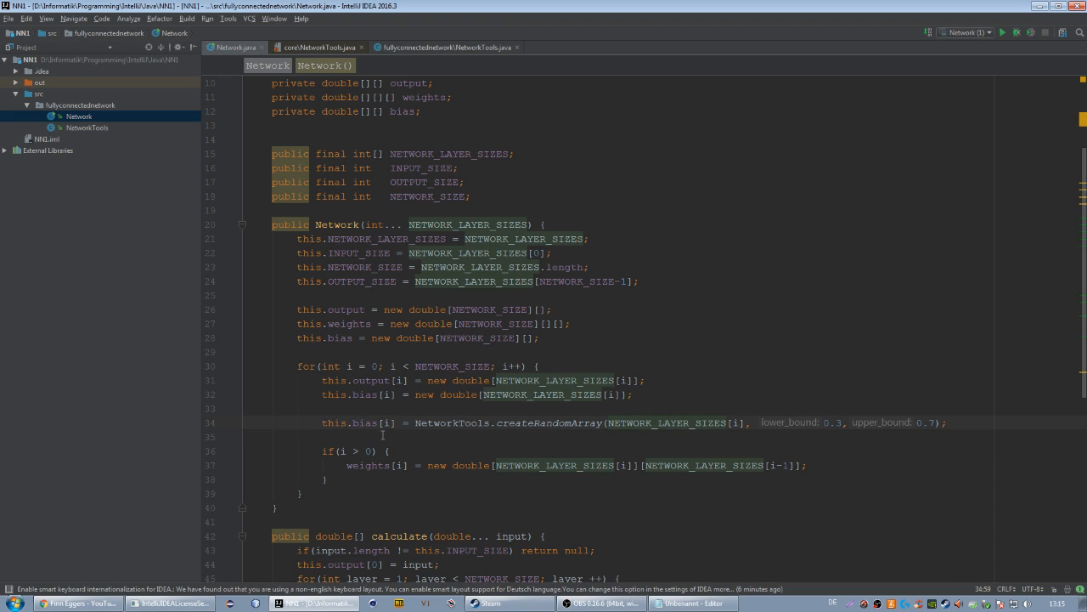
pyautogui.moveTo(470, 394)
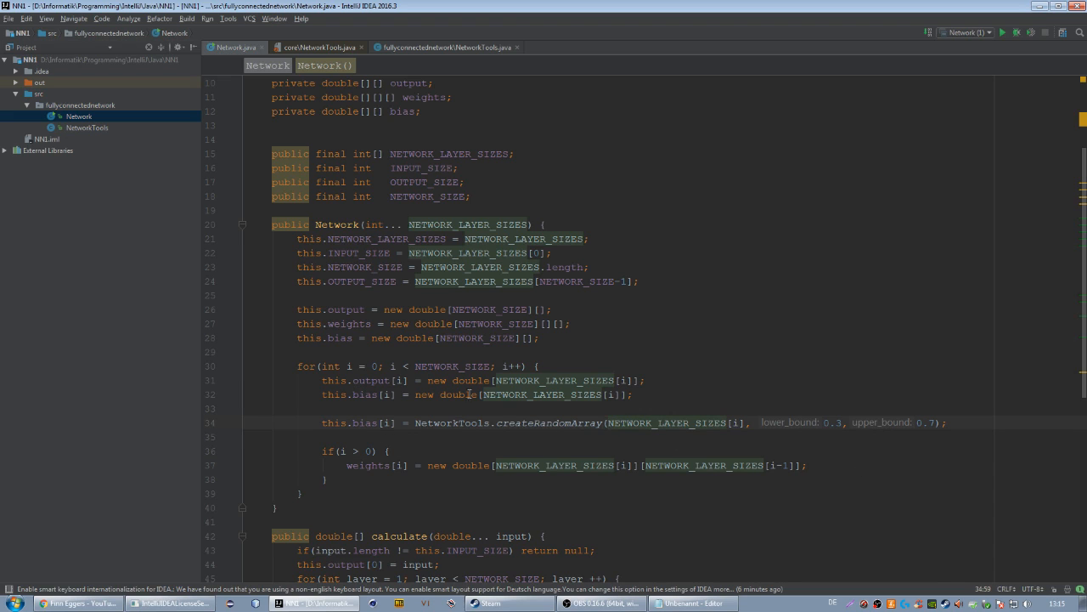
pyautogui.moveTo(426, 403)
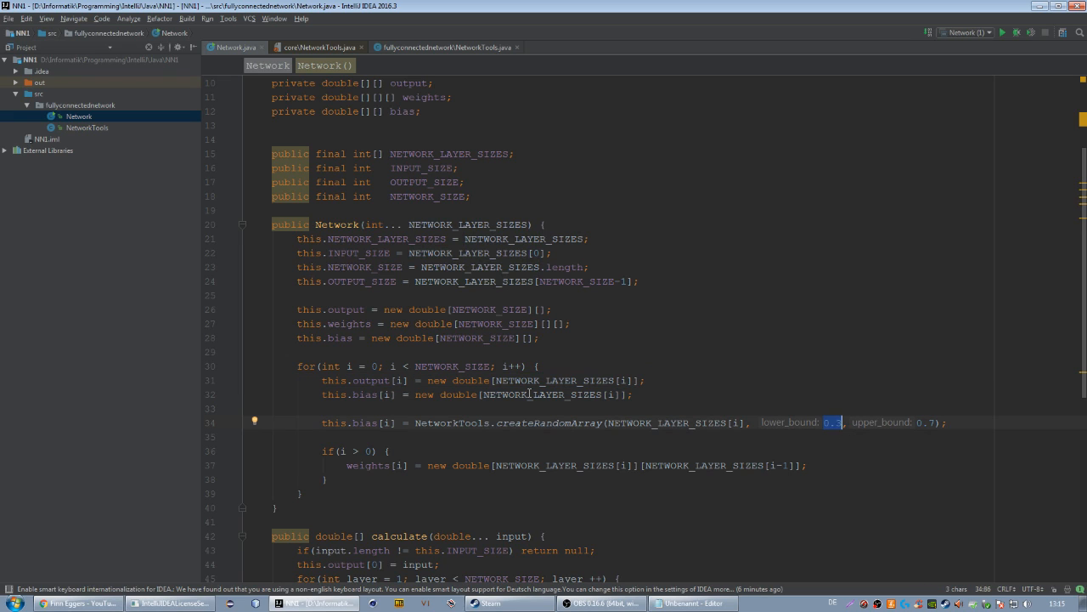
pyautogui.moveTo(870, 453)
pyautogui.write('weights[i] = N;')
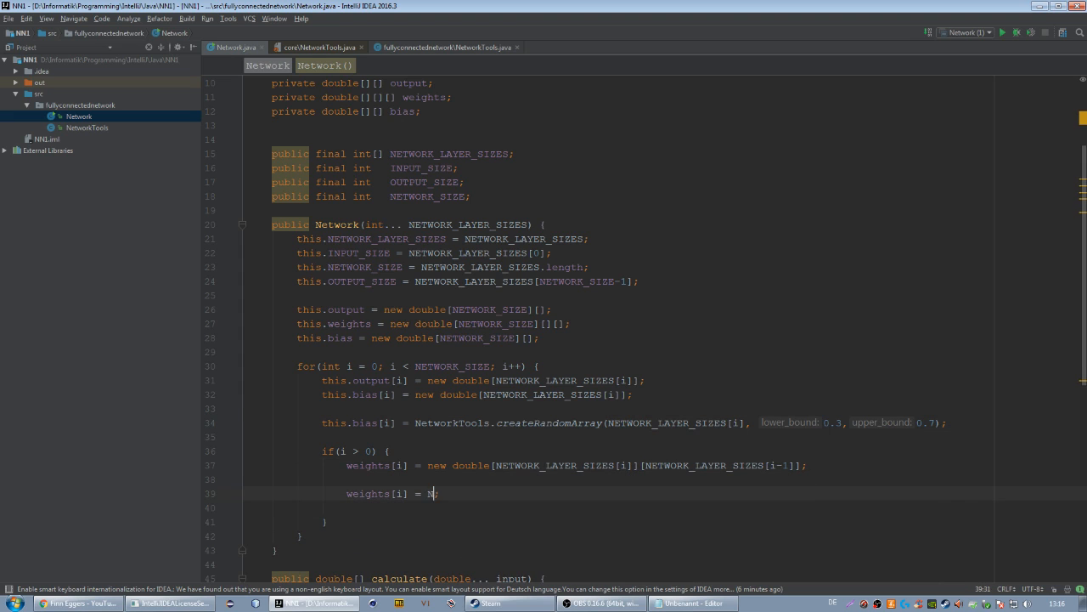
# Set weights[i] to createRandomArray with current and previous layer sizes, bounds -0.3 to 0.5.
pyautogui.write('NetworkTools')
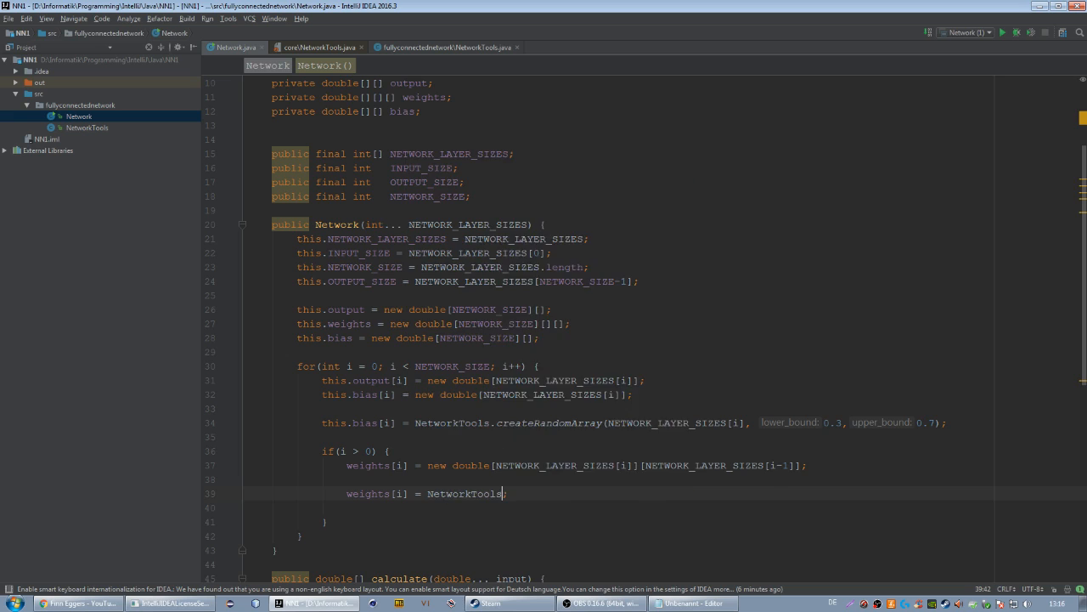
pyautogui.write('.createRandomArray()')
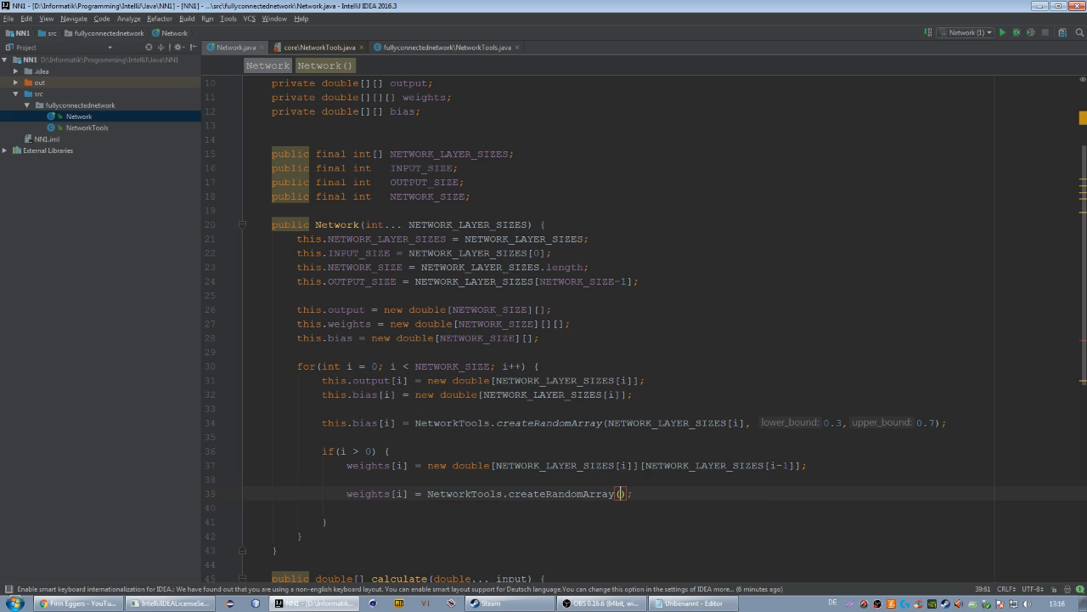
pyautogui.write('NNET')
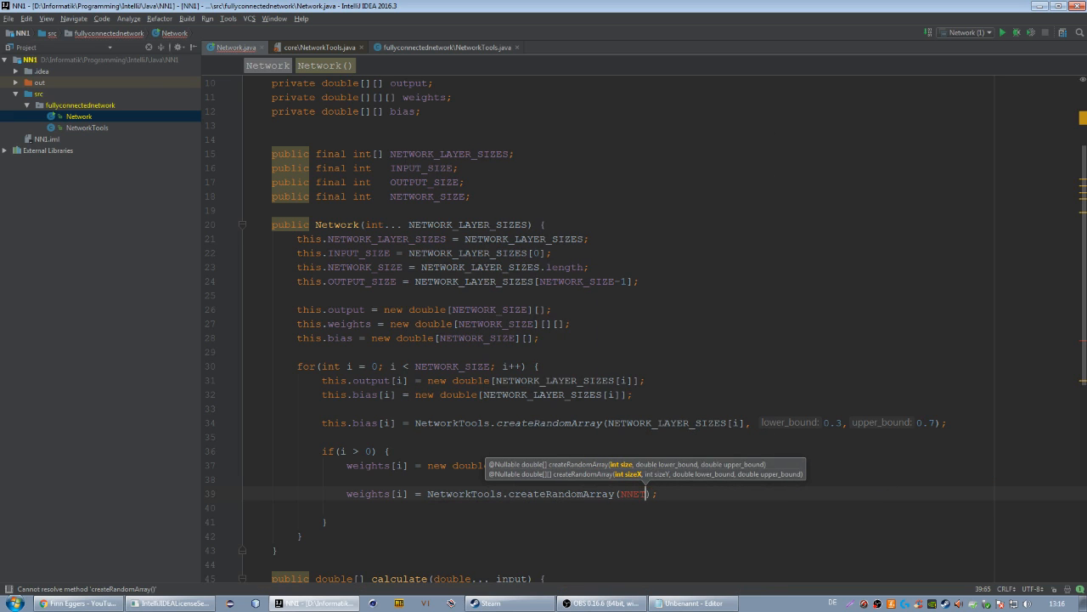
pyautogui.write('ET')
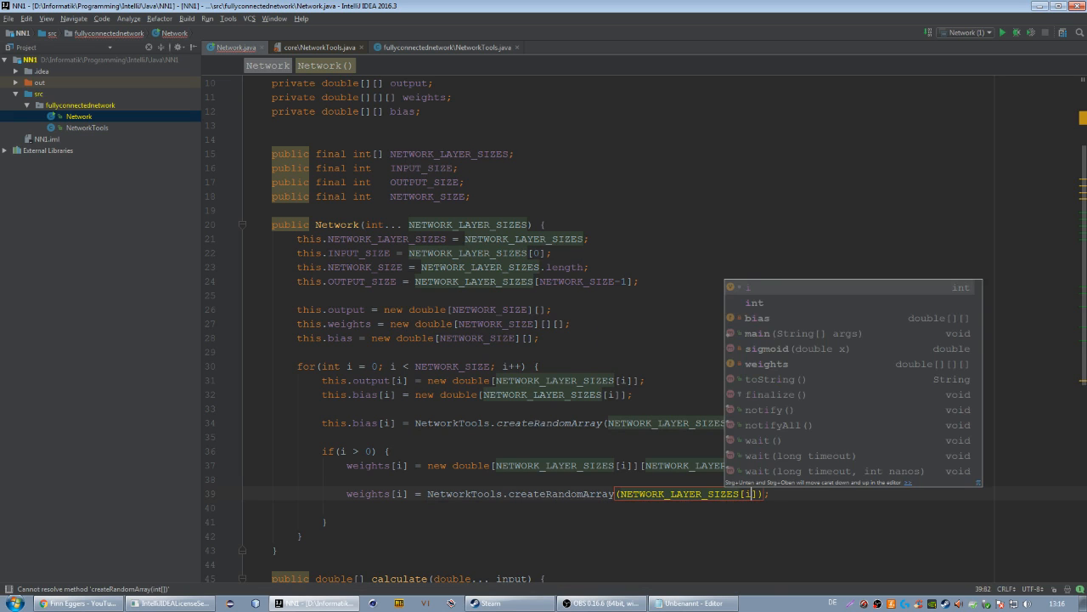
pyautogui.write(', NETWORK_LAYER_SIZES[i-1], -')
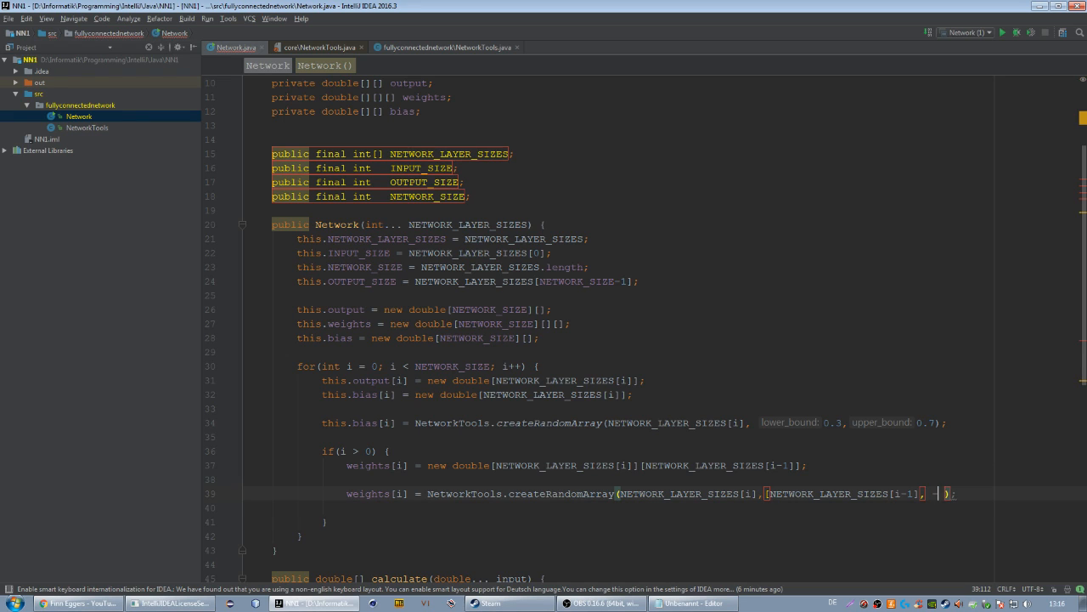
pyautogui.write('0.3,0')
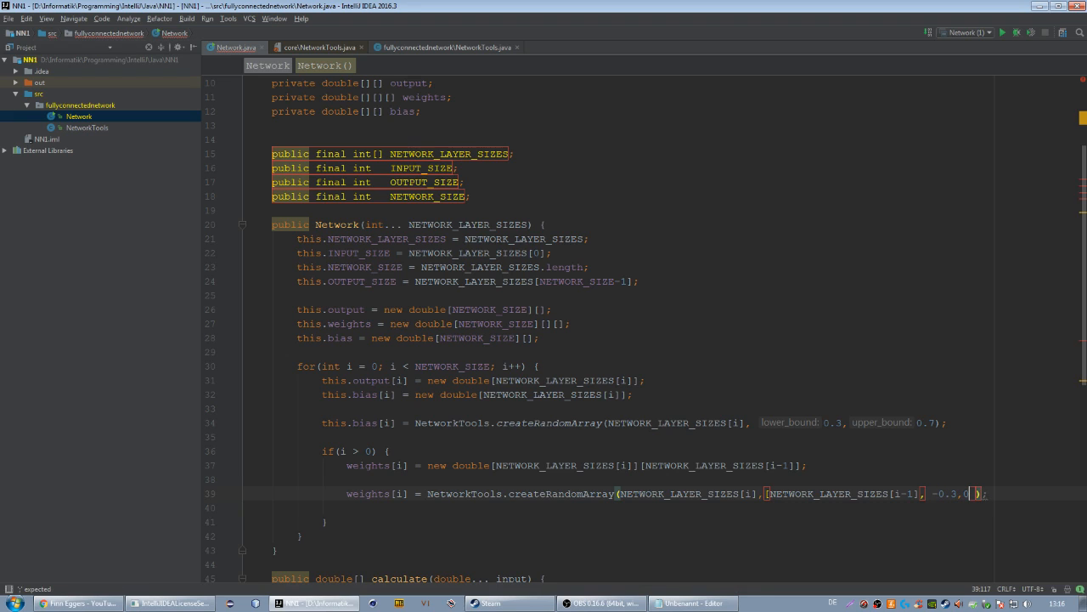
pyautogui.write('5')
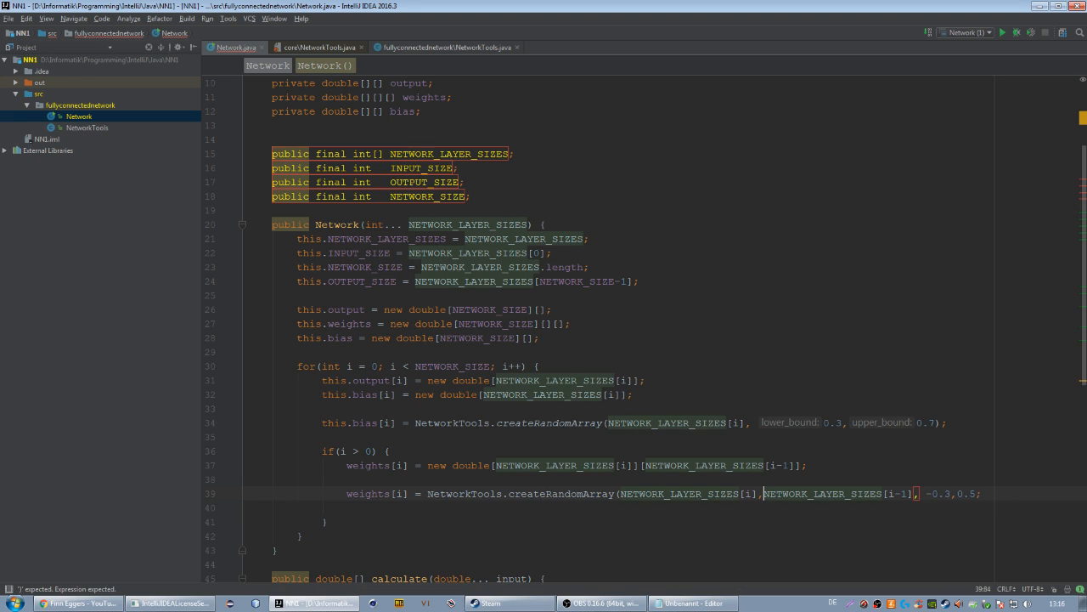
pyautogui.scroll(-3)
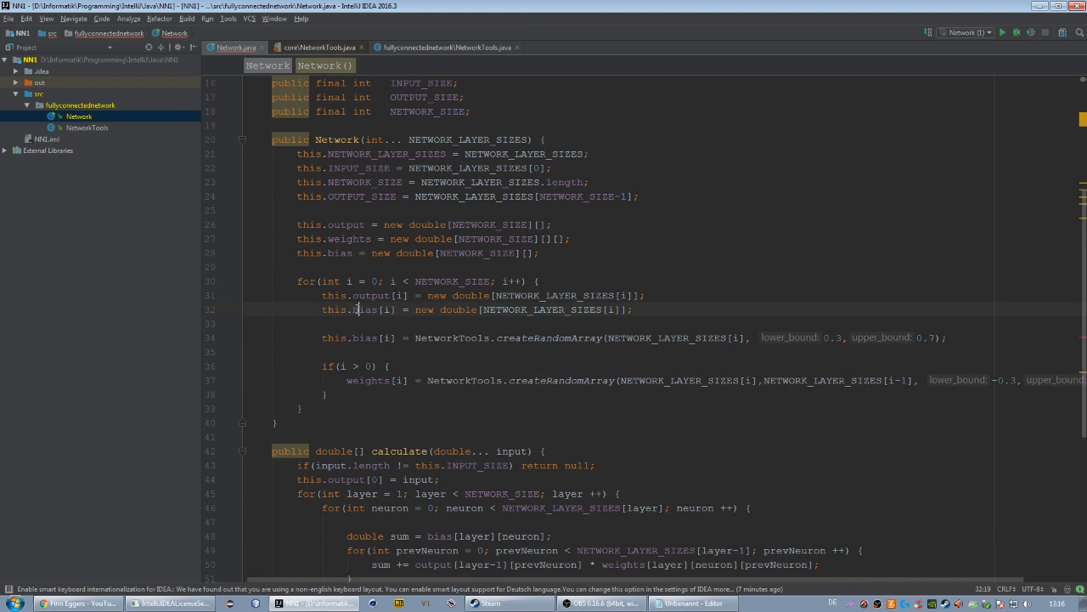
# Delete the old 'new double[...]' bias and weights allocation lines in the constructor loop.
pyautogui.scroll(-3)
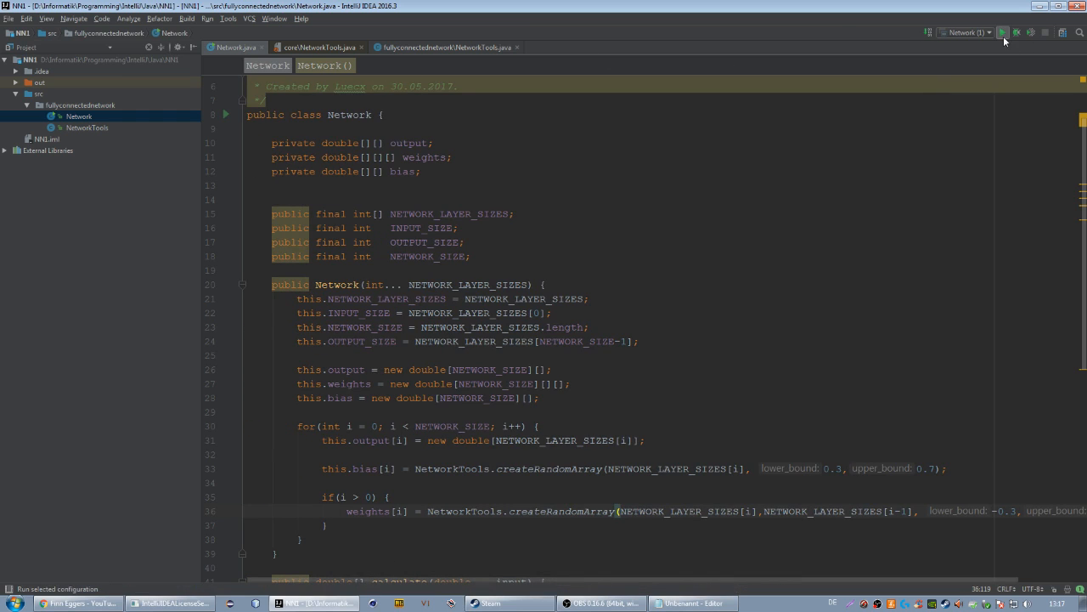
# Run the Network configuration and view the printed array of random values, exit code 0.
pyautogui.click(1004, 32)
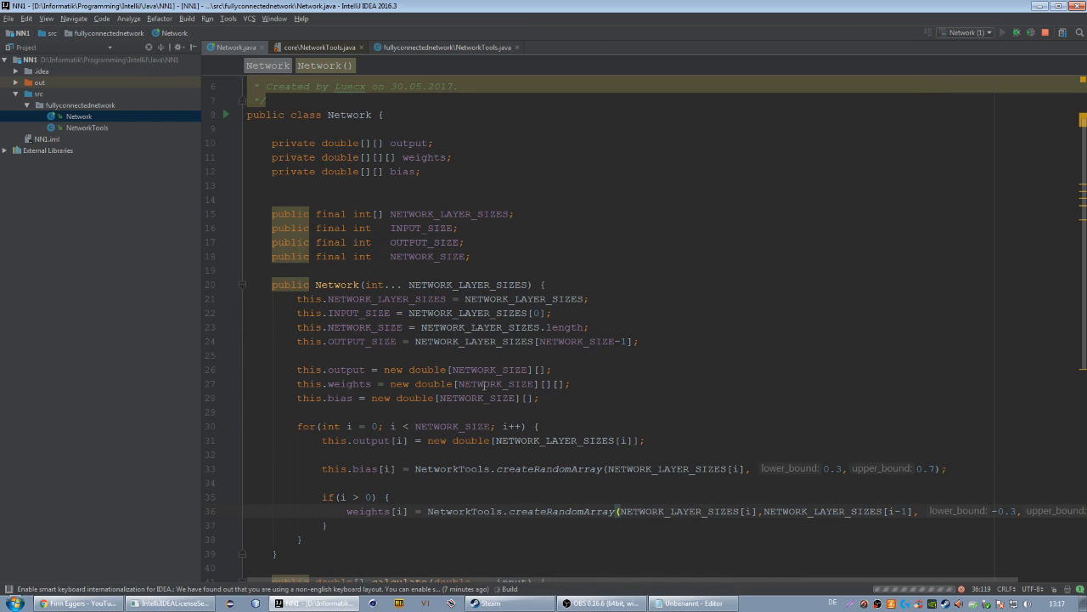
pyautogui.click(1002, 33)
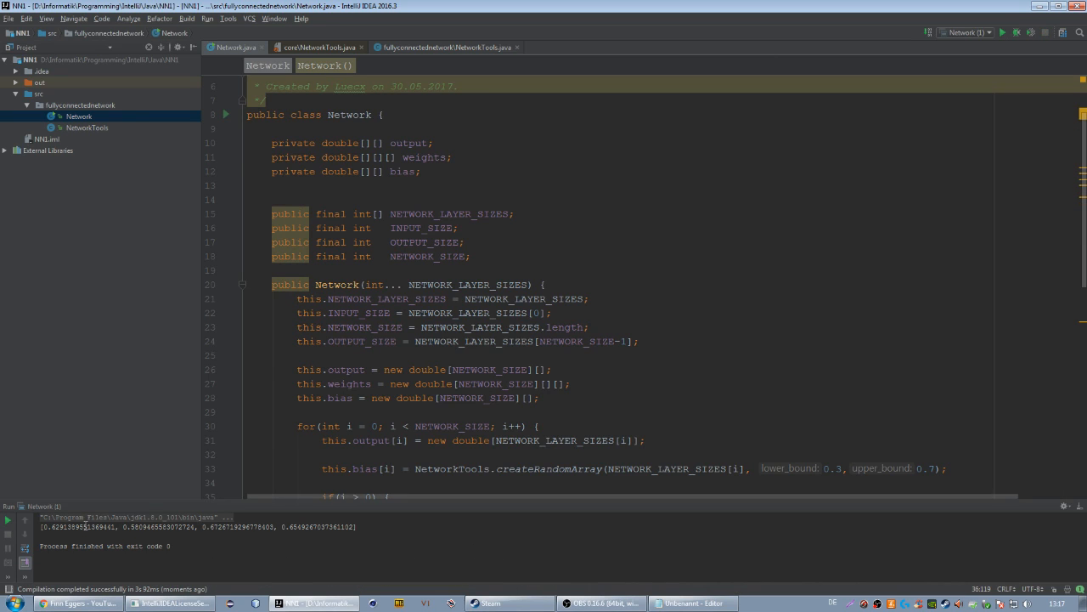
pyautogui.doubleClick(80, 527)
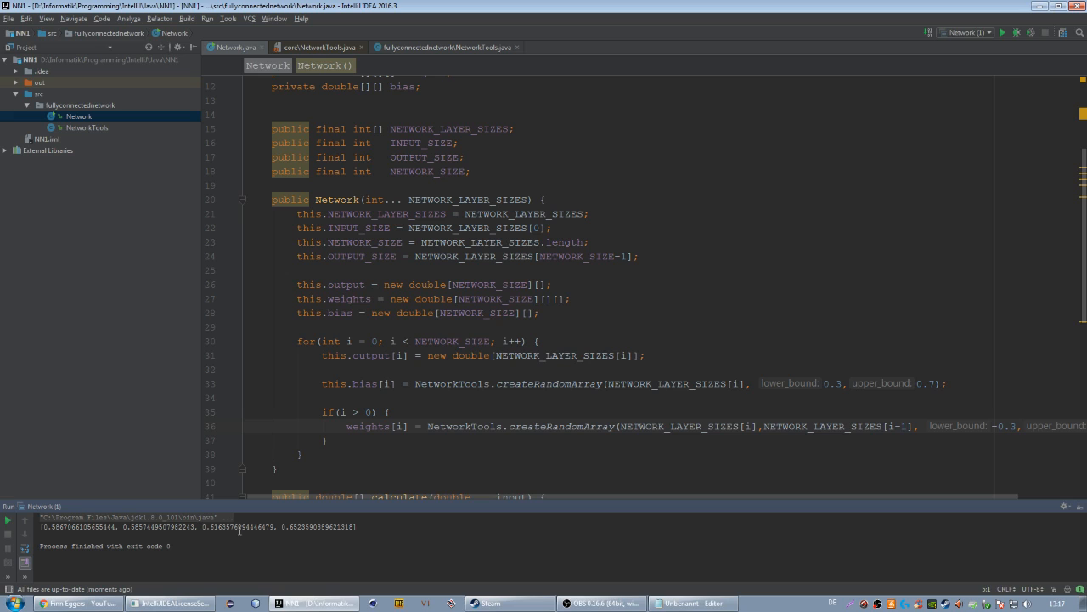
pyautogui.moveTo(475, 549)
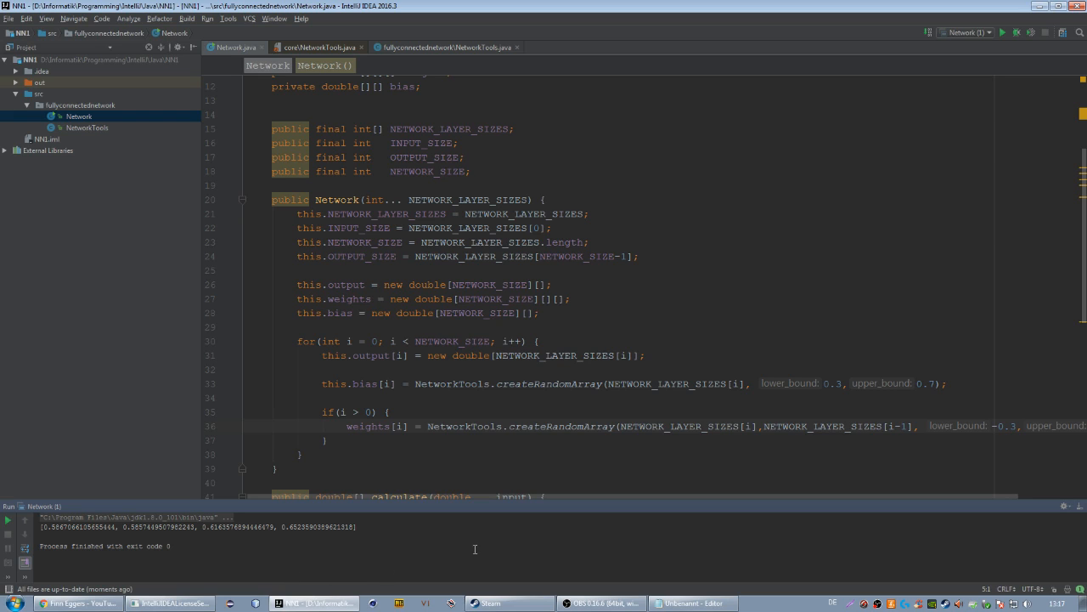